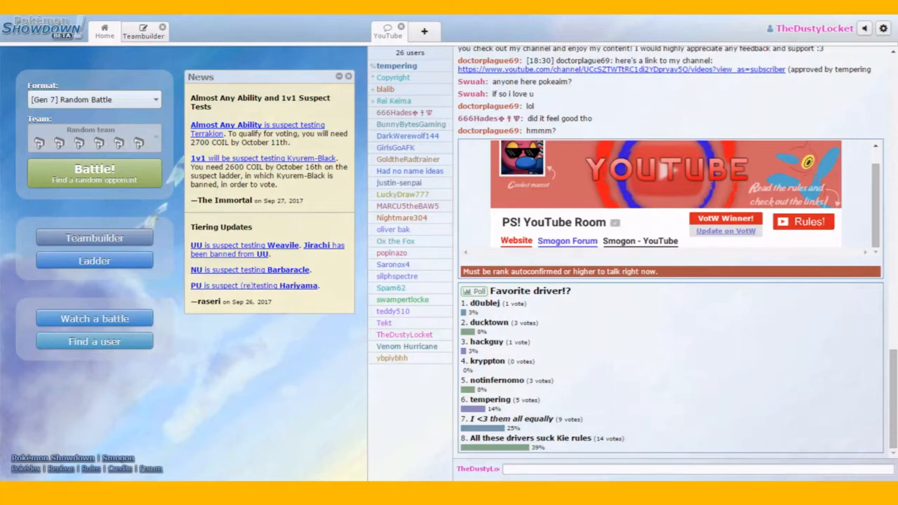
Step: Start a Gen 7 Random Battle search with the Battle! button
left_click(94, 173)
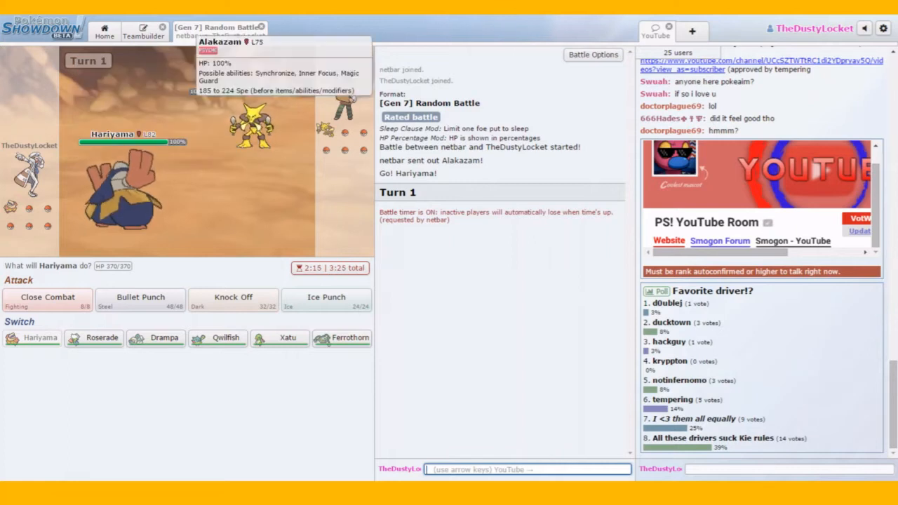
mouse_move(139, 297)
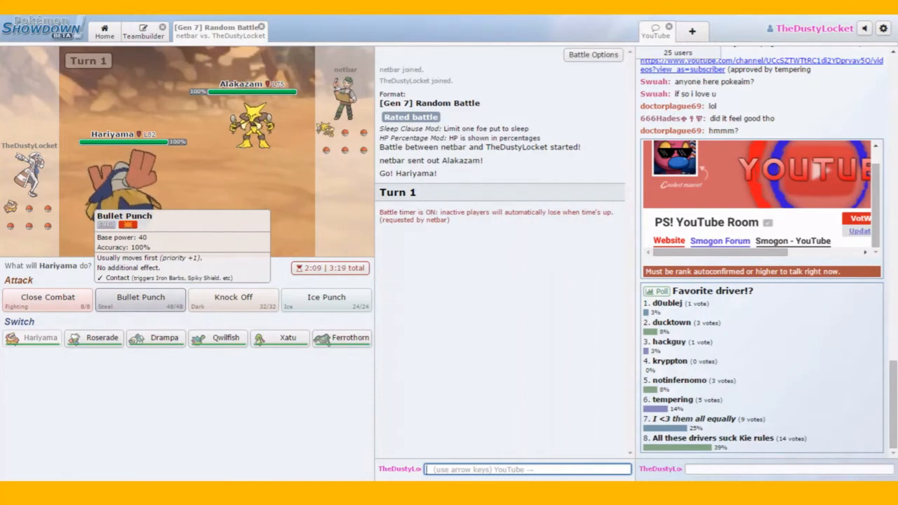
Step: Use Hariyama's Bullet Punch on Alakazam on turns 1, 2 and 3
left_click(140, 298)
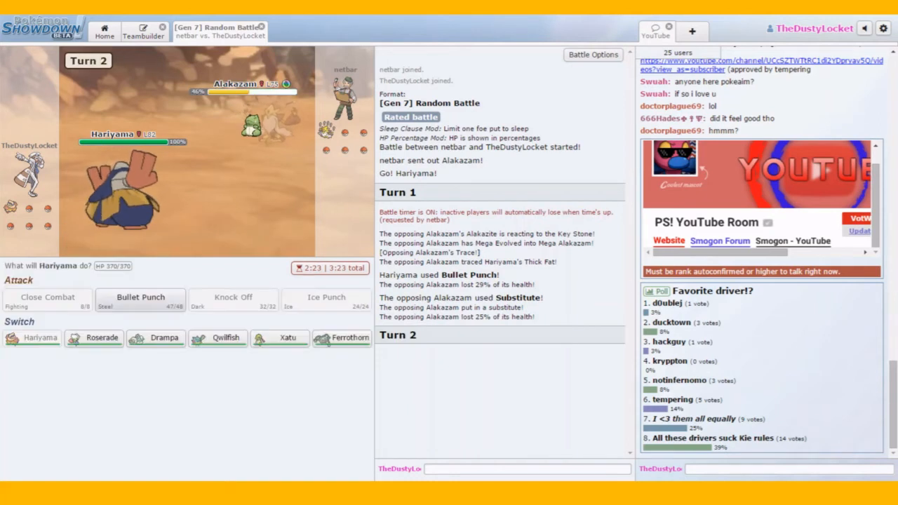
left_click(140, 297)
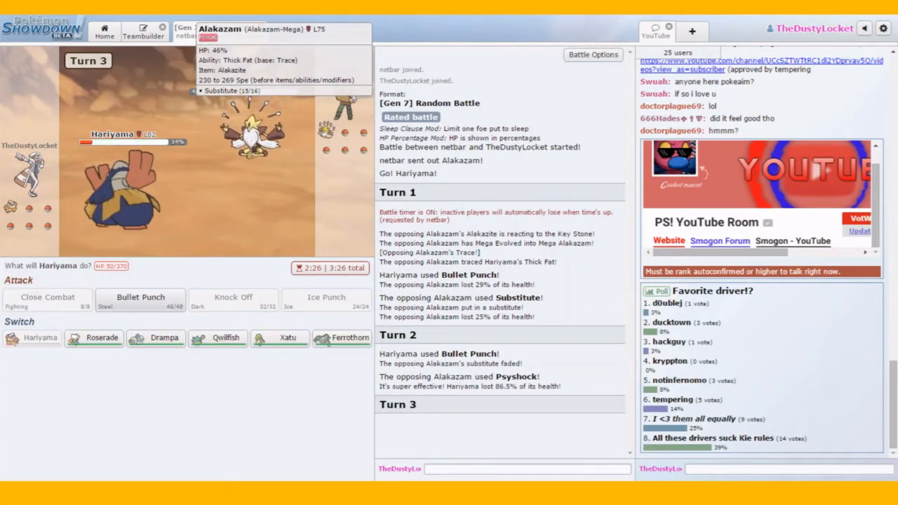
left_click(140, 297)
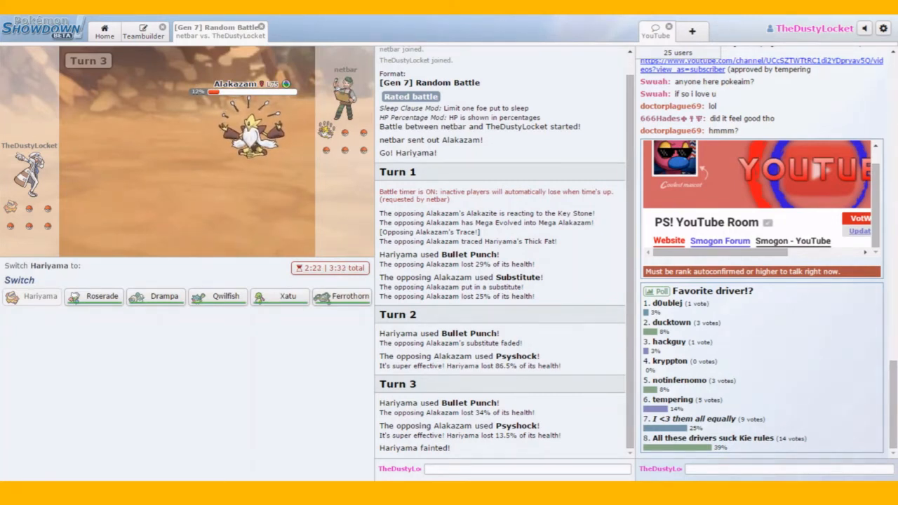
mouse_move(101, 297)
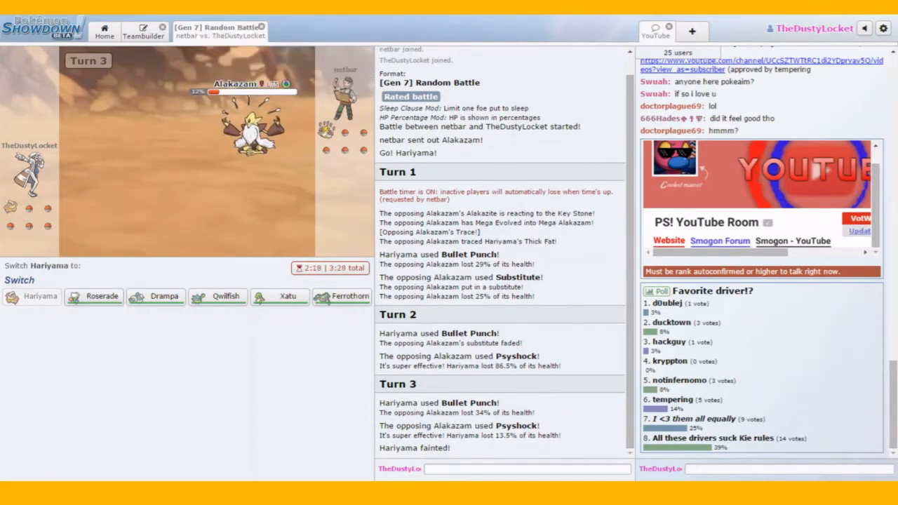
mouse_move(165, 296)
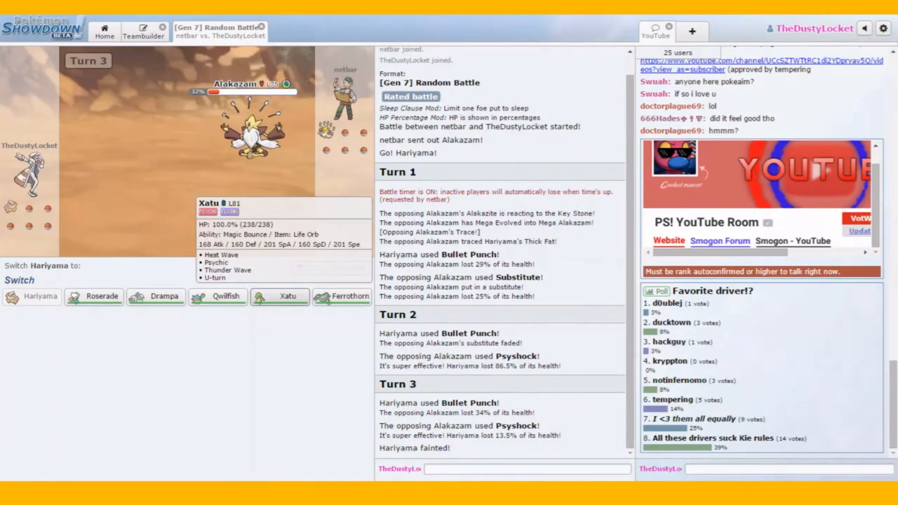
Step: Switch in Ferrothorn, lay Stealth Rock, then add another Spikes layer
left_click(348, 297)
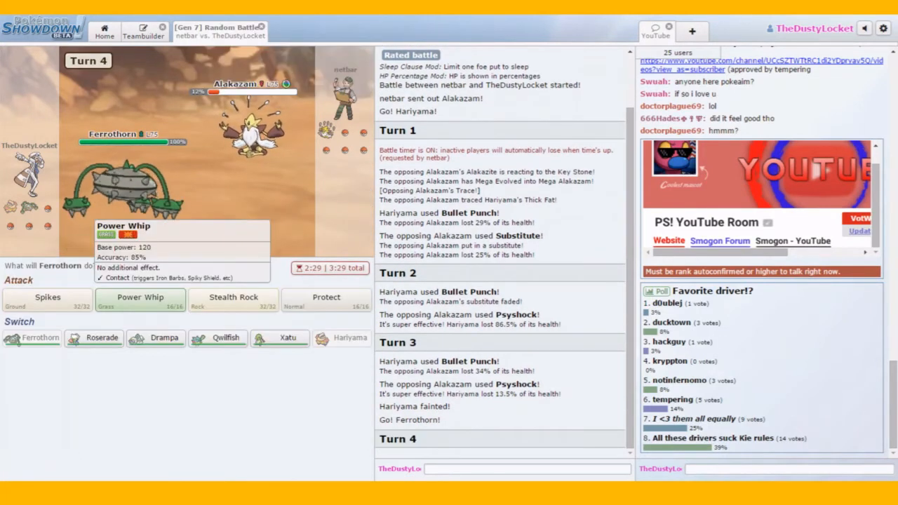
left_click(233, 302)
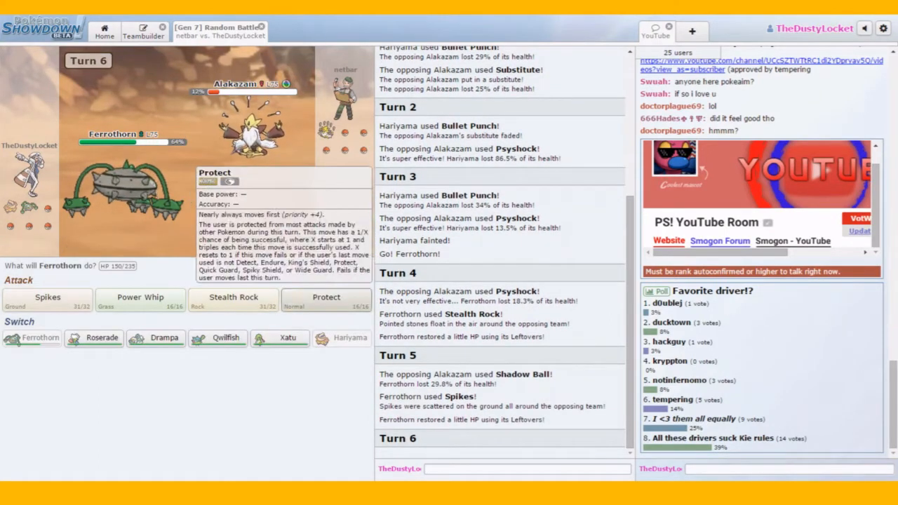
mouse_move(47, 297)
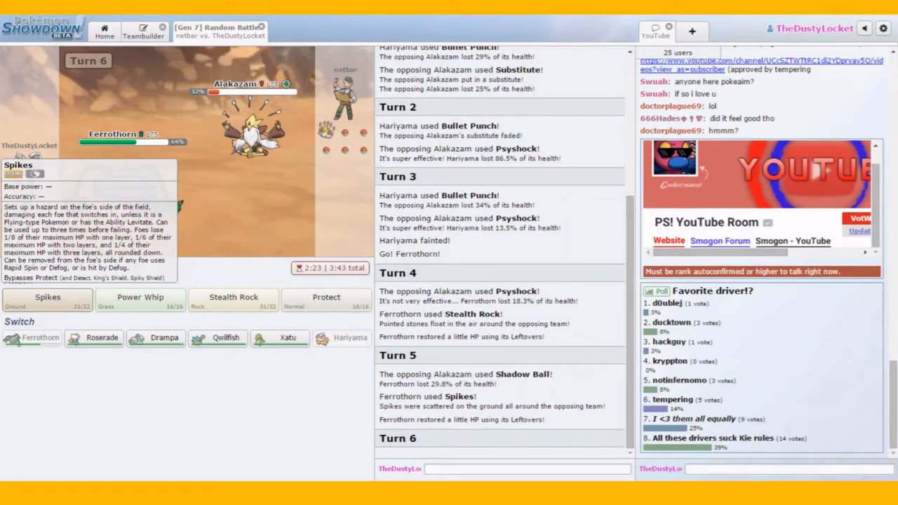
left_click(48, 297)
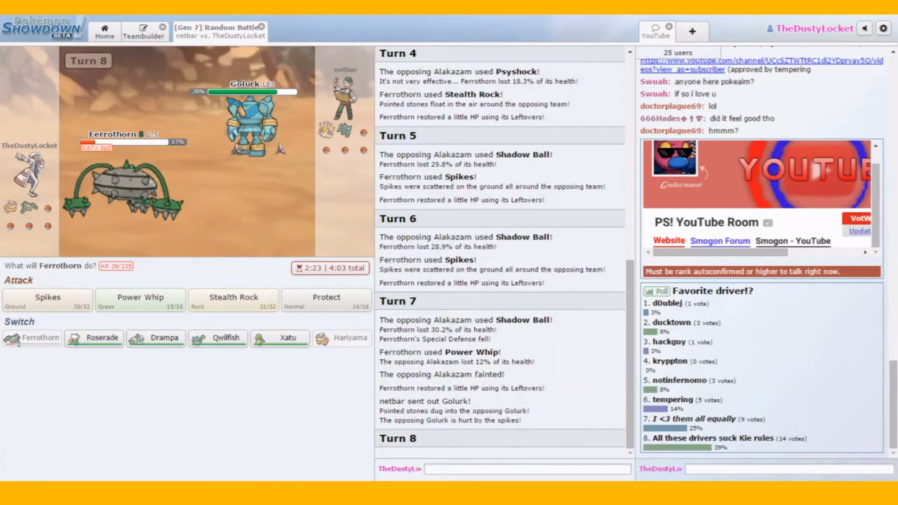
mouse_move(326, 300)
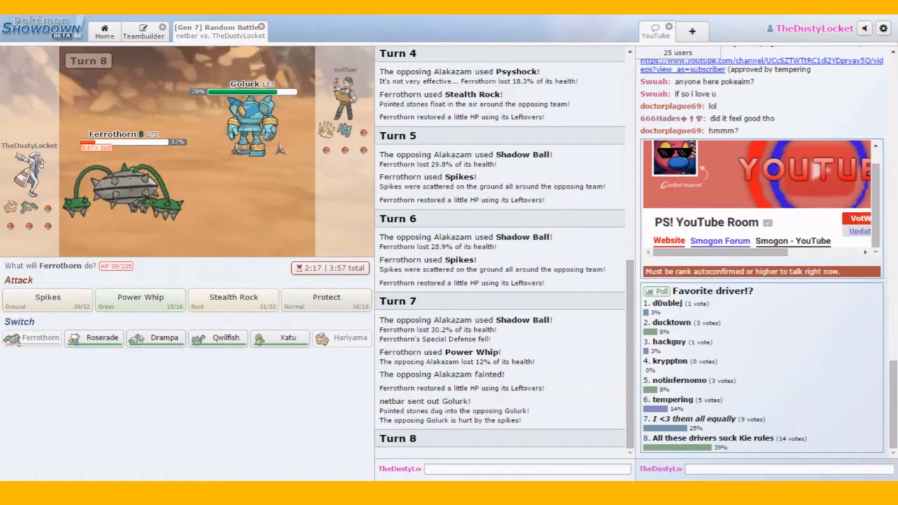
mouse_move(246, 105)
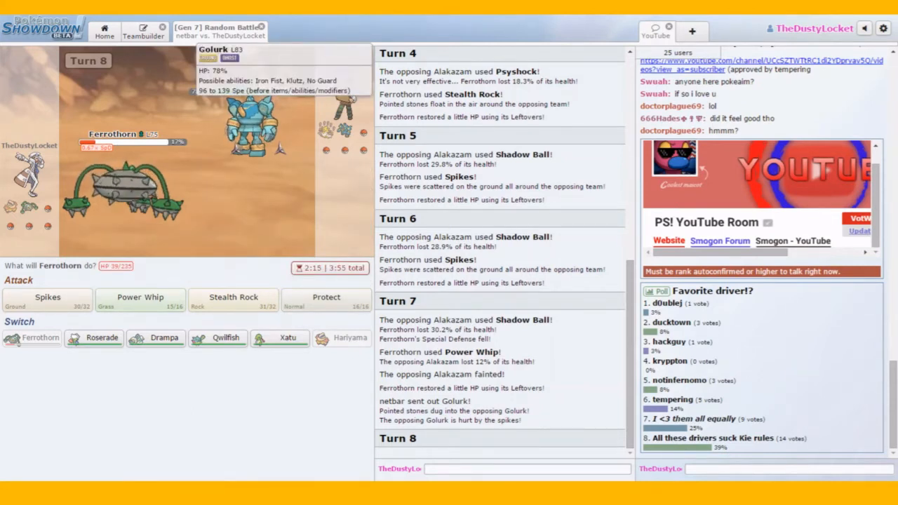
mouse_move(326, 296)
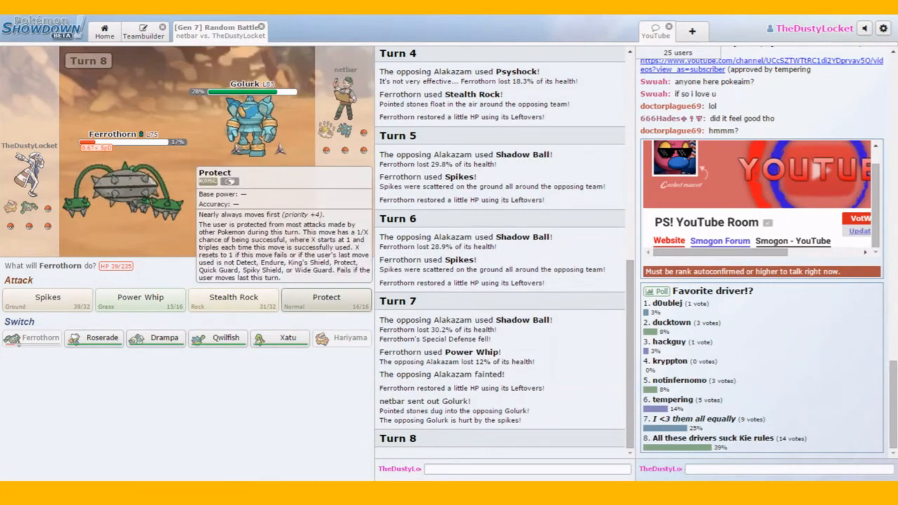
Step: Use Ferrothorn's Protect against Golurk on turns 8 and 9
left_click(326, 297)
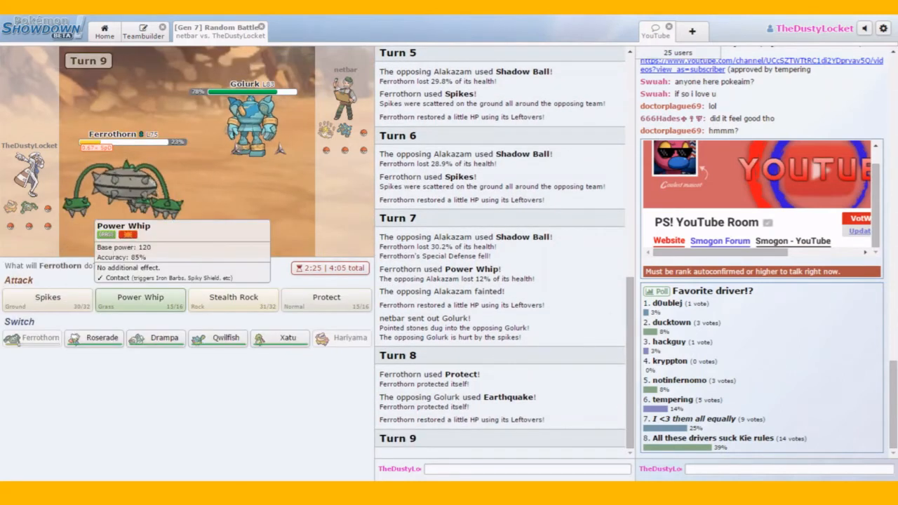
left_click(326, 297)
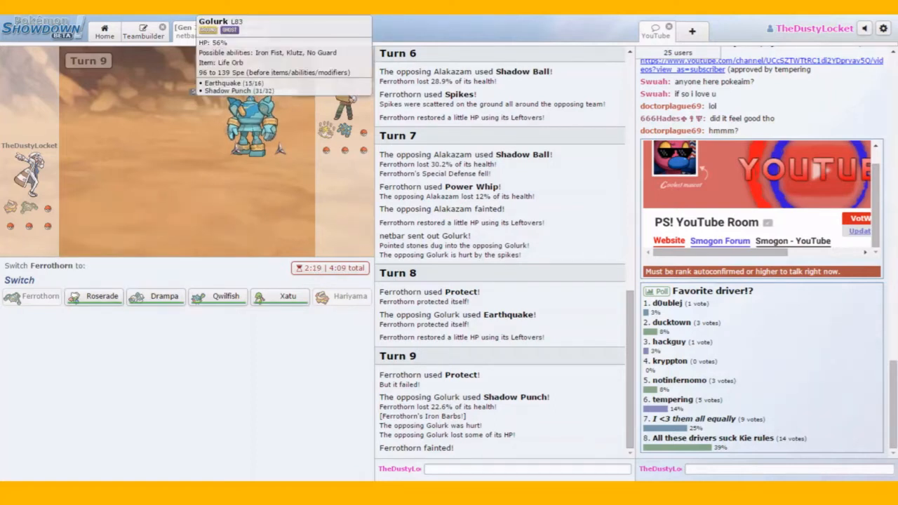
Step: Send in Roserade and use Sludge Bomb on Golurk
left_click(94, 296)
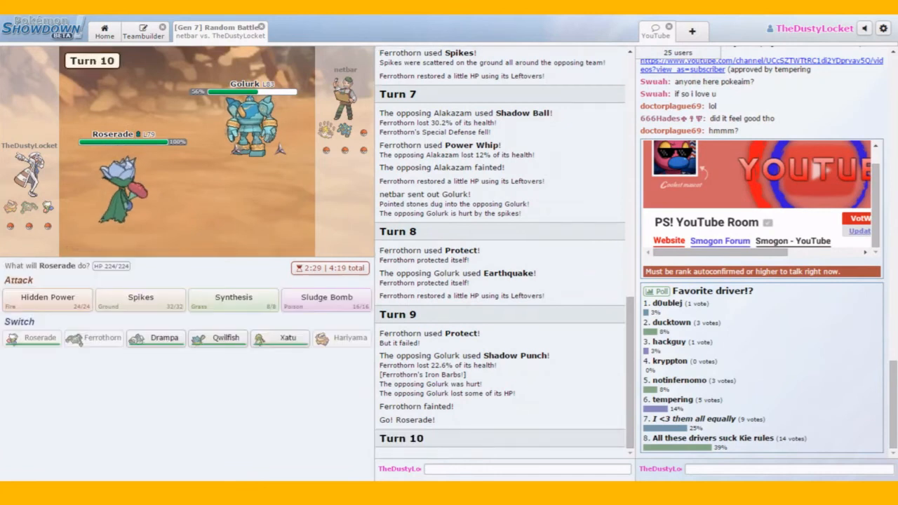
mouse_move(233, 300)
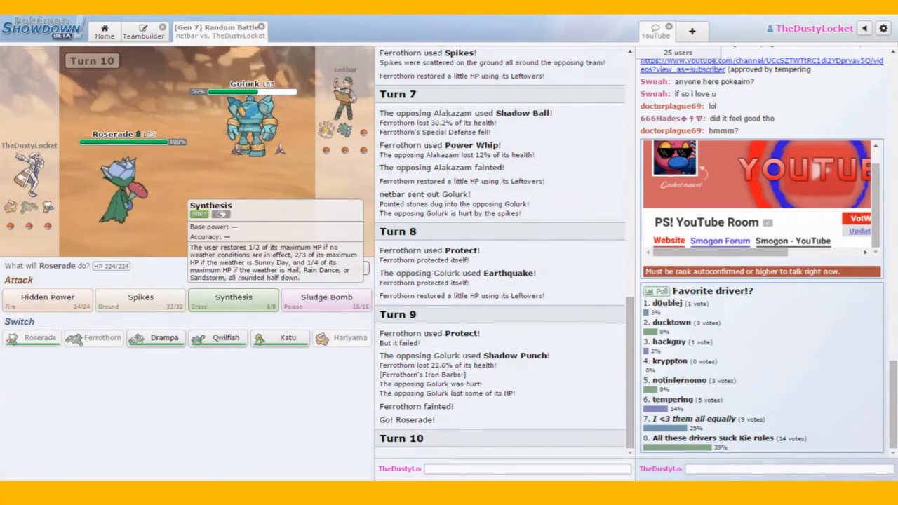
mouse_move(326, 298)
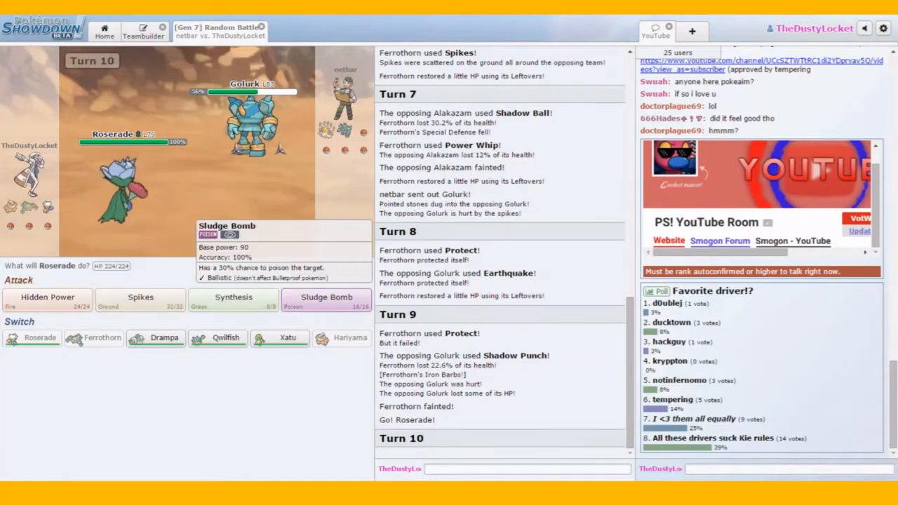
left_click(326, 298)
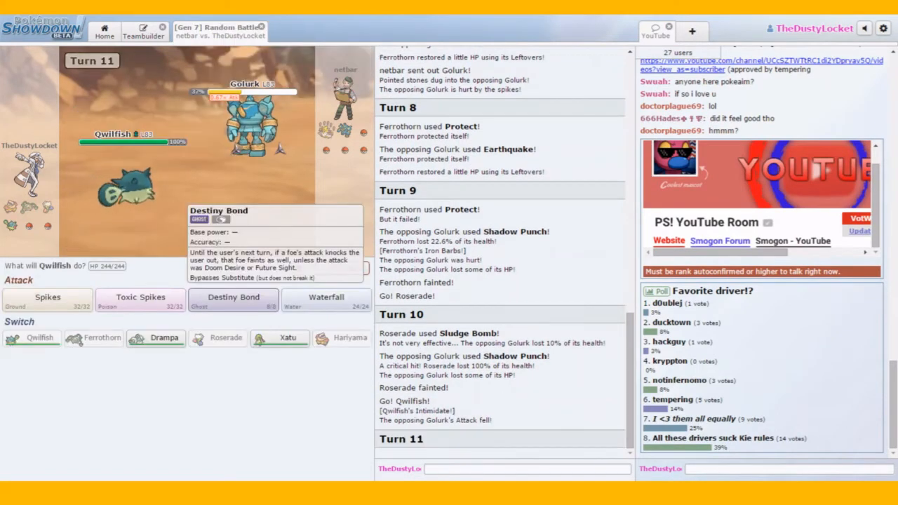
mouse_move(140, 302)
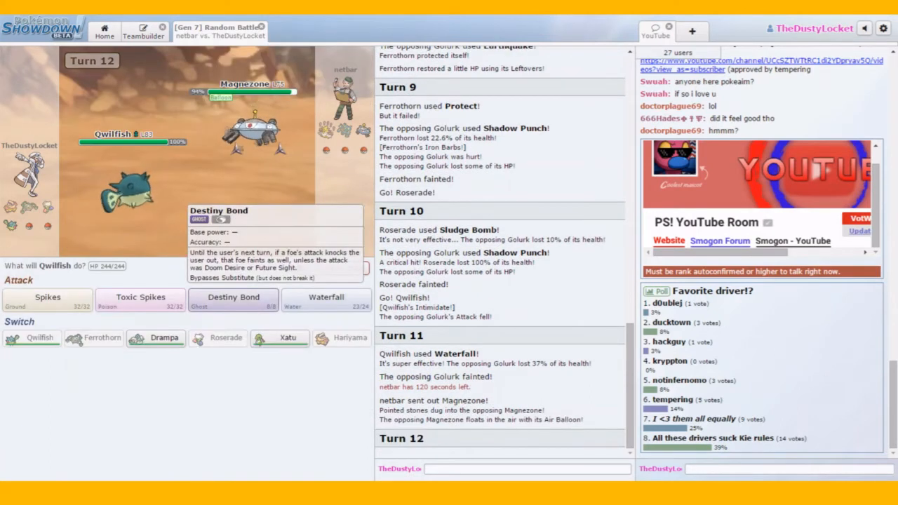
Step: Use Qwilfish's Destiny Bond against Magnezone on turn 12
left_click(234, 298)
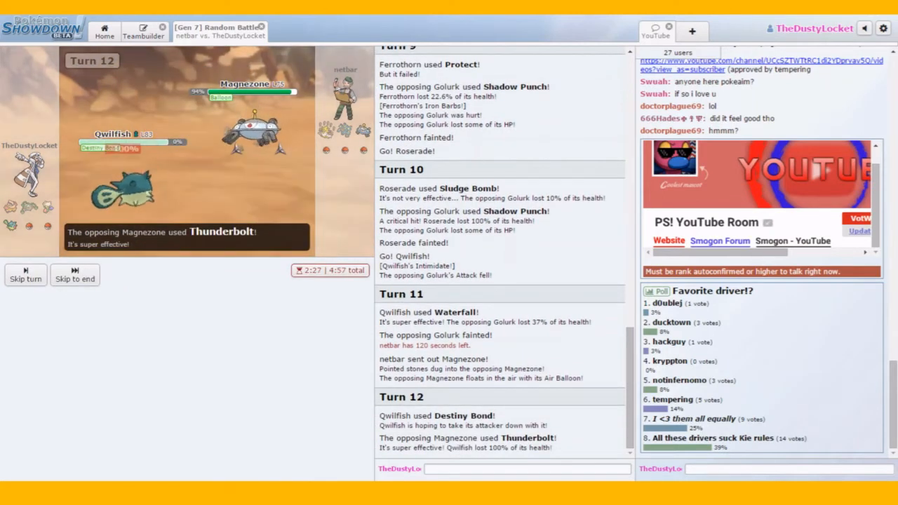
scroll("down", 3)
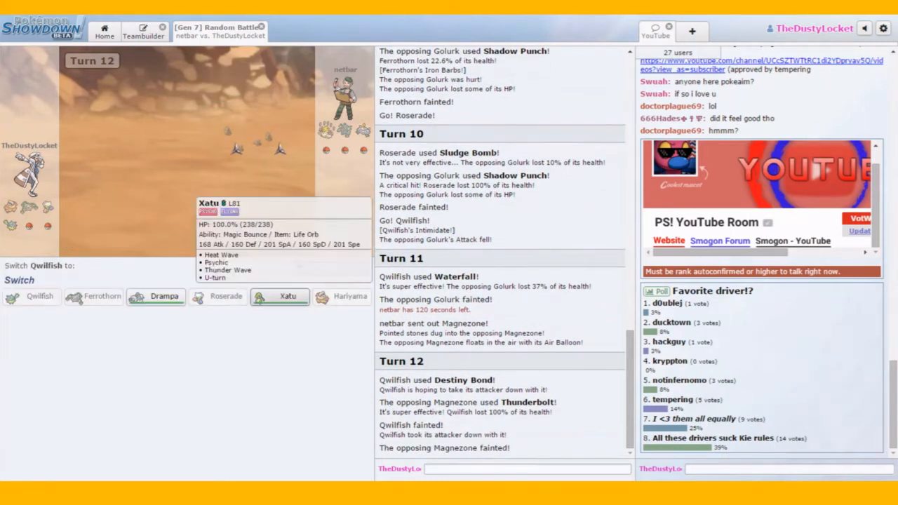
mouse_move(165, 297)
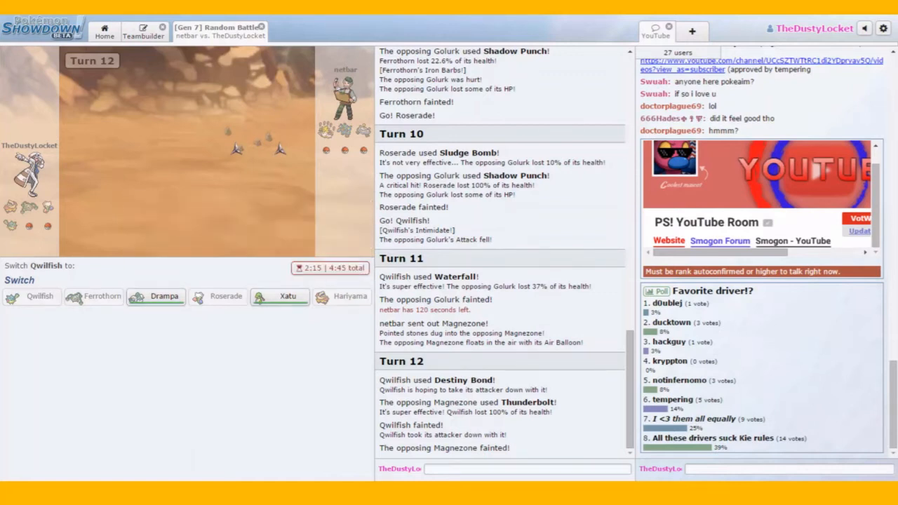
Step: Switch in Xatu, then hit Shiinotic with Heat Wave and Psychic
left_click(283, 297)
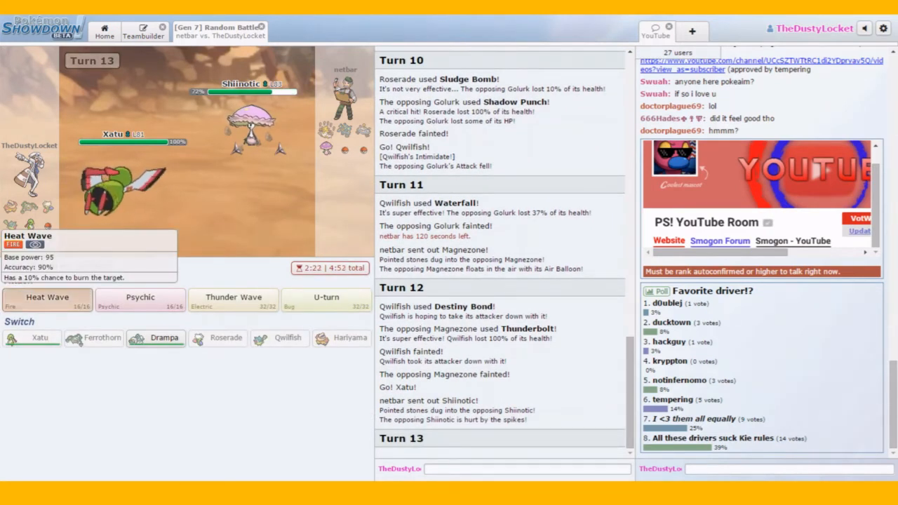
left_click(47, 297)
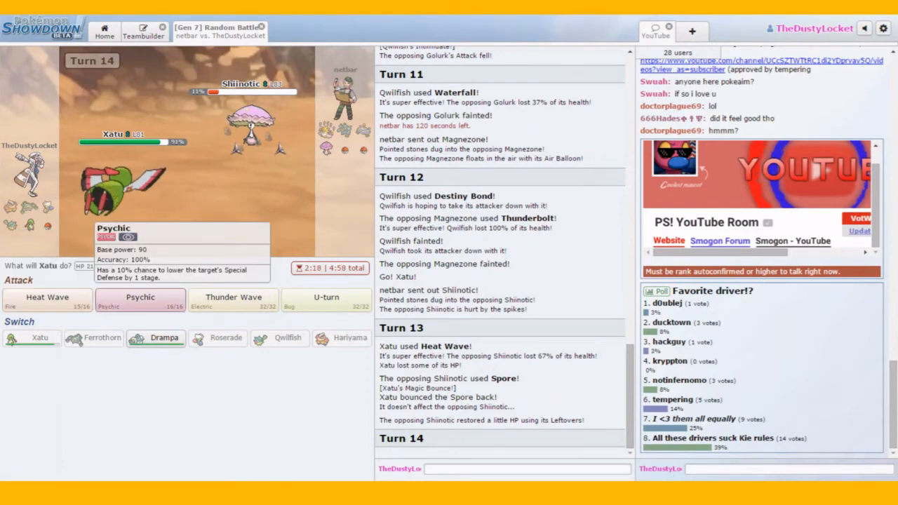
left_click(140, 297)
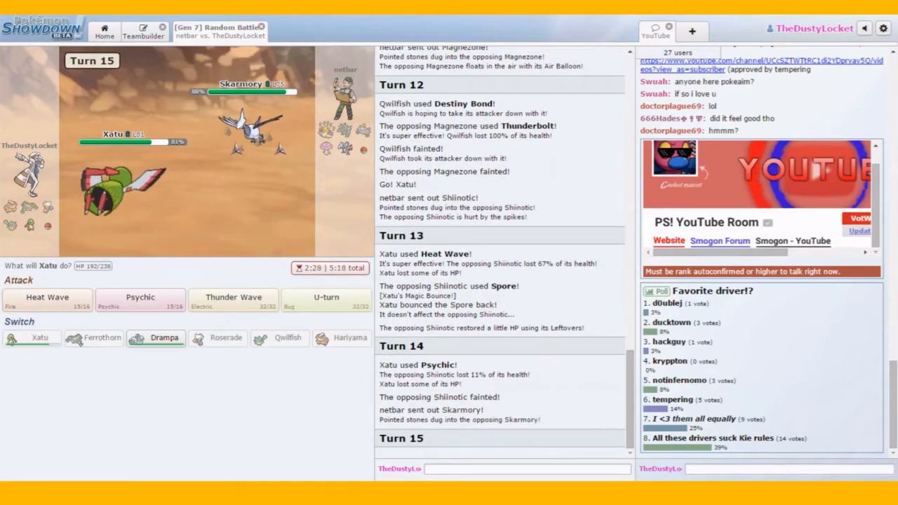
mouse_move(47, 299)
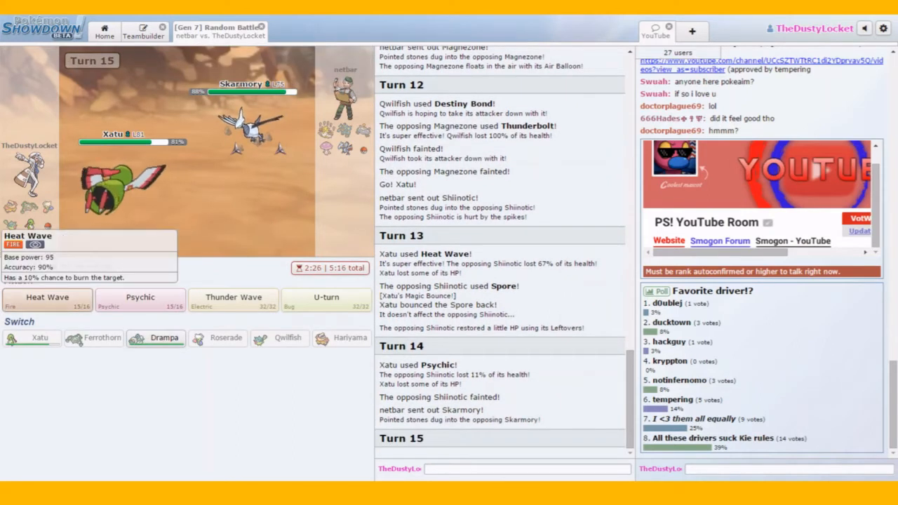
Step: Attack Skarmory with Xatu's Heat Wave on turn 15
left_click(46, 298)
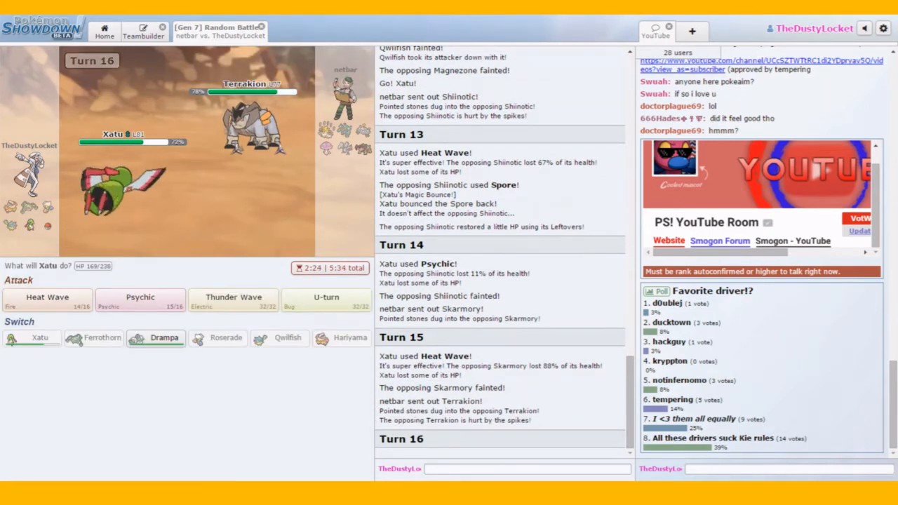
mouse_move(246, 126)
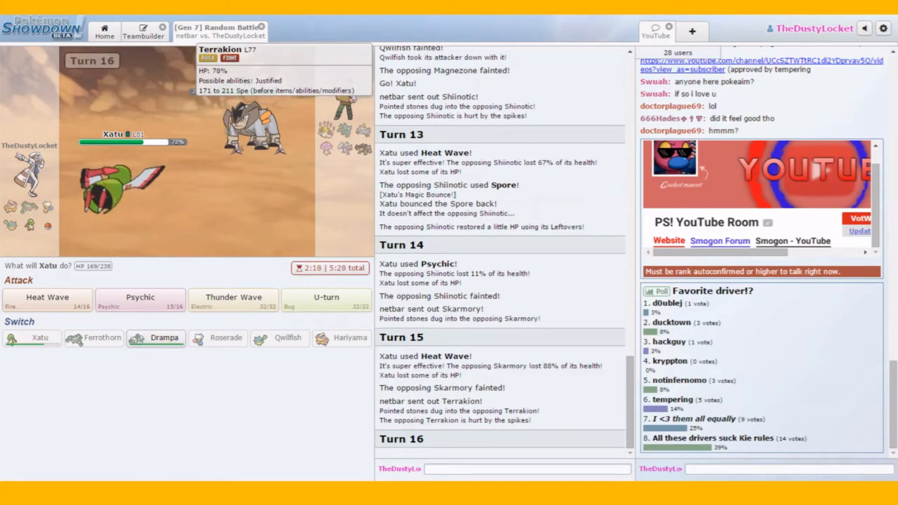
mouse_move(233, 299)
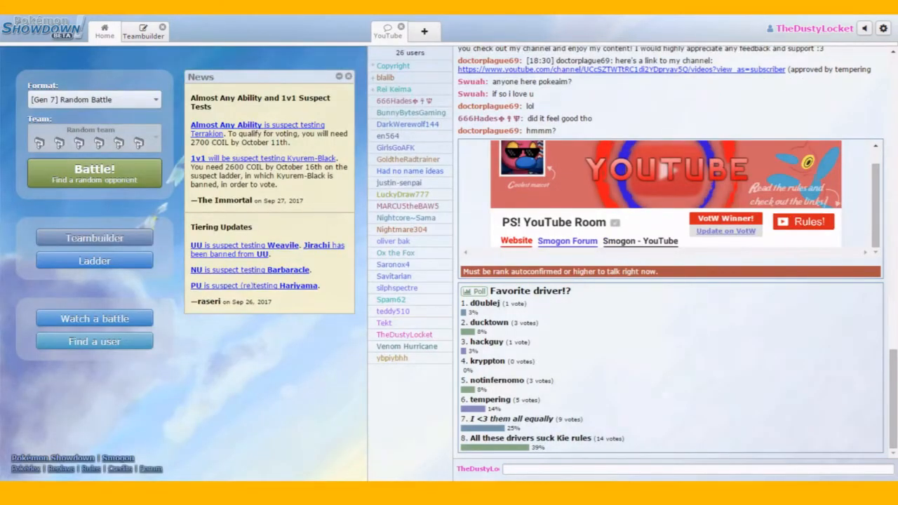
Step: Search for a new Gen 7 Random Battle opponent from the Home page
left_click(94, 174)
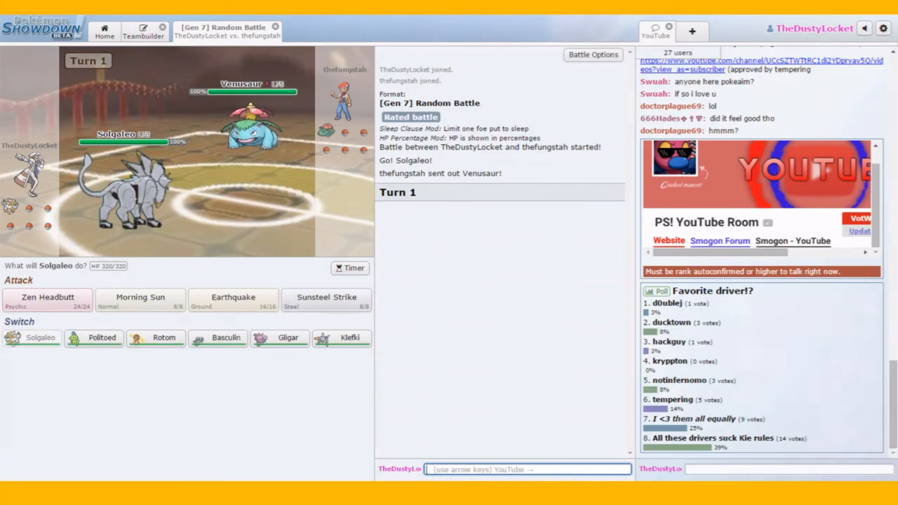
mouse_move(326, 300)
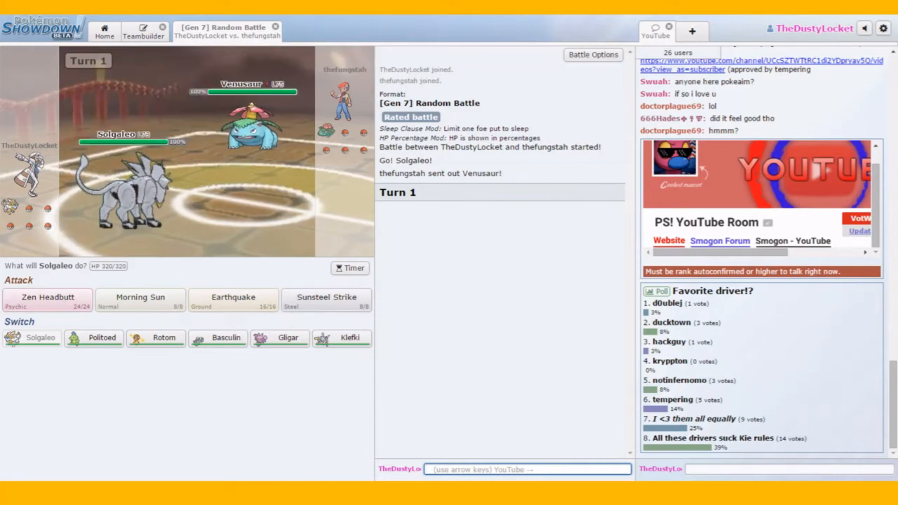
mouse_move(47, 300)
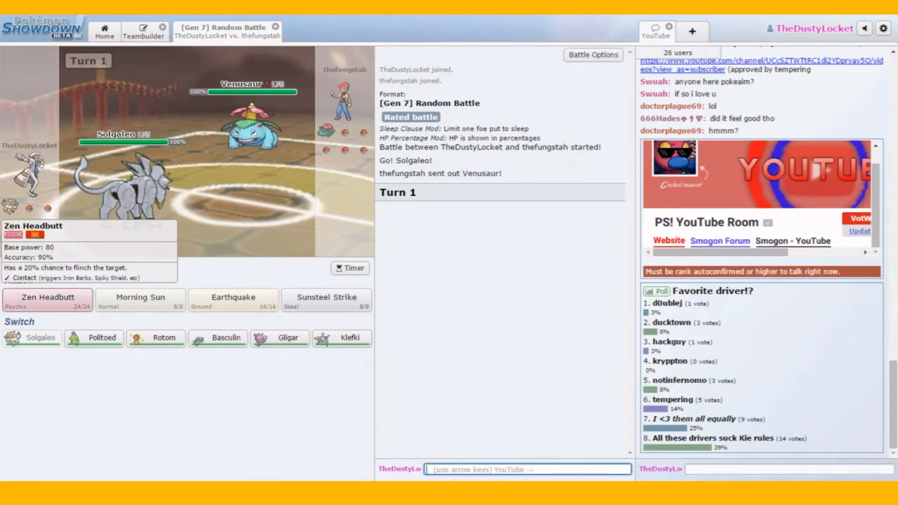
Step: Use Solgaleo's Zen Headbutt on turn 1 and Sunsteel Strike on turn 2
left_click(50, 300)
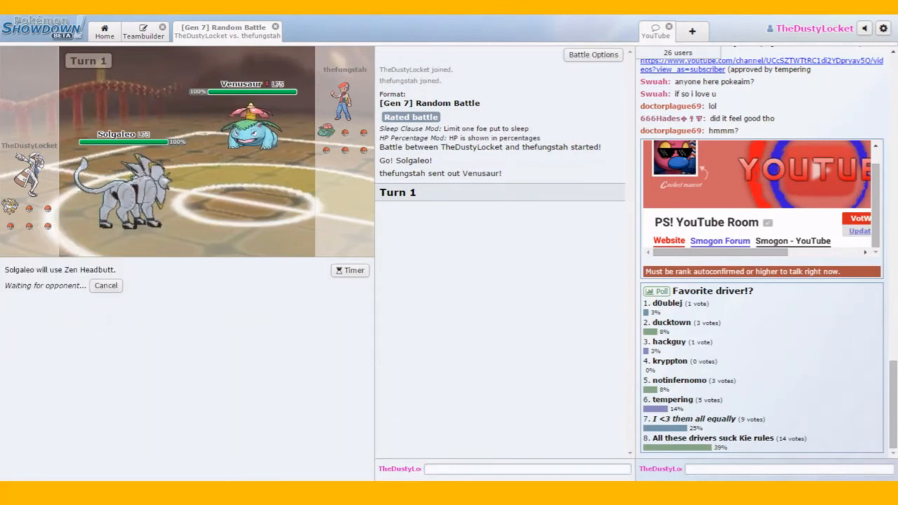
mouse_move(249, 127)
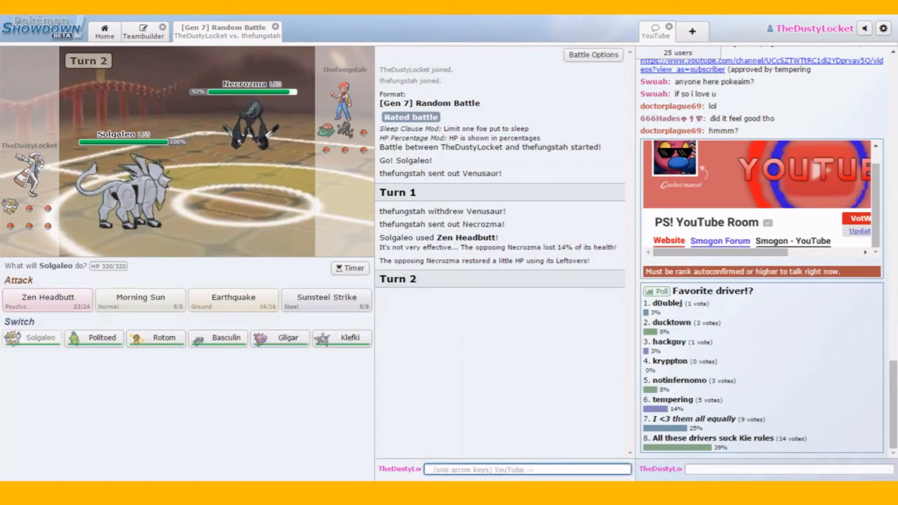
left_click(327, 297)
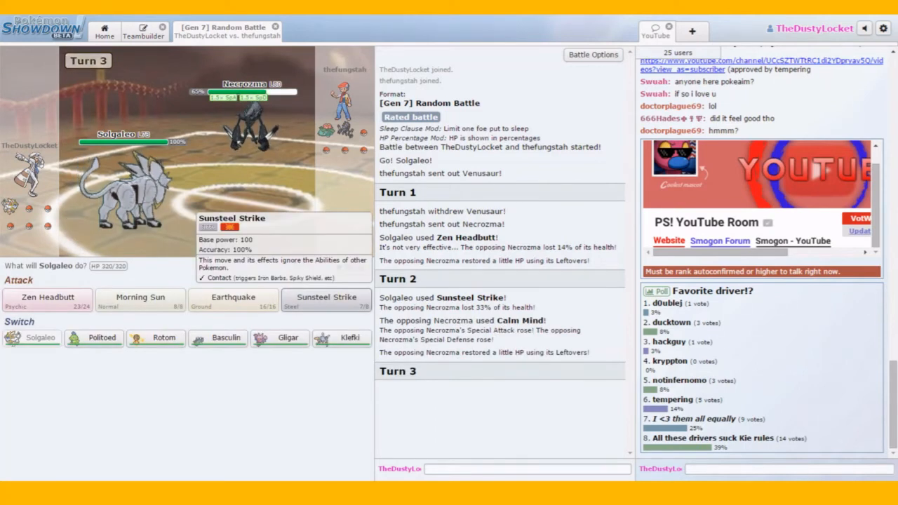
Step: Use Sunsteel Strike on Necrozma again, then switch Solgaleo out for Basculin
left_click(326, 301)
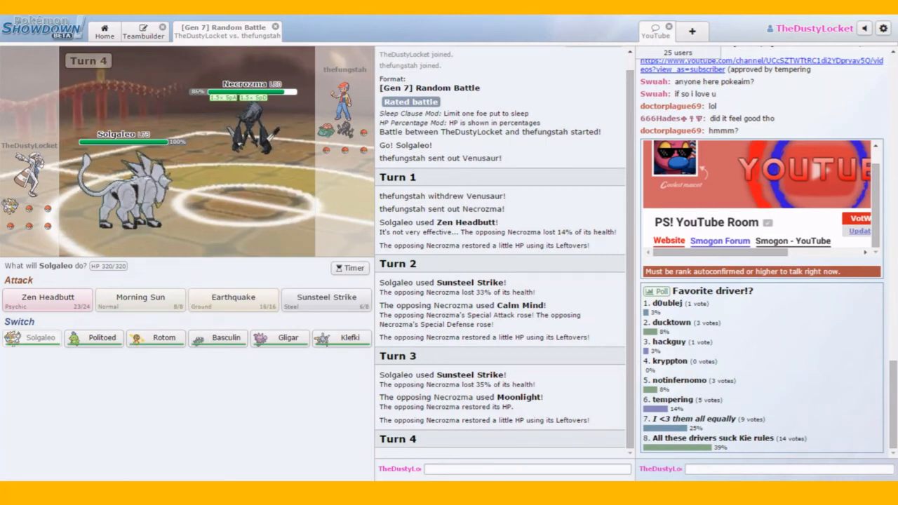
mouse_move(279, 339)
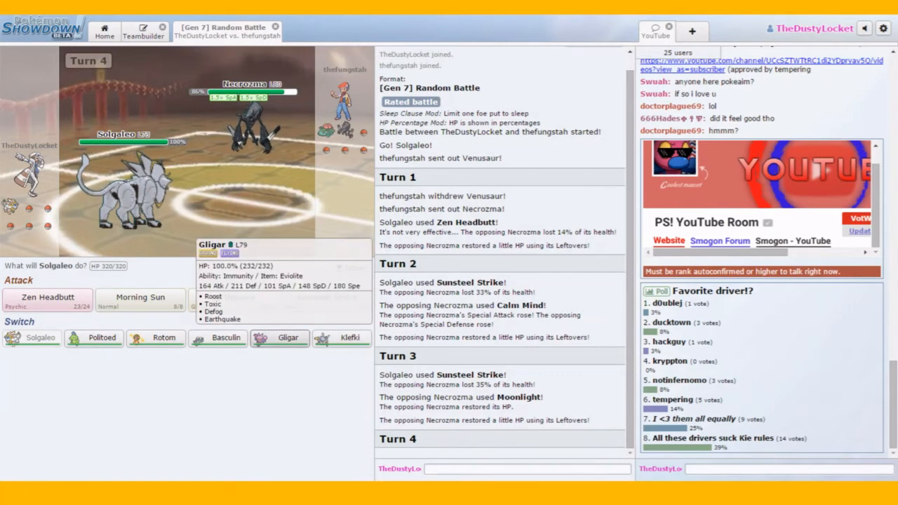
mouse_move(226, 338)
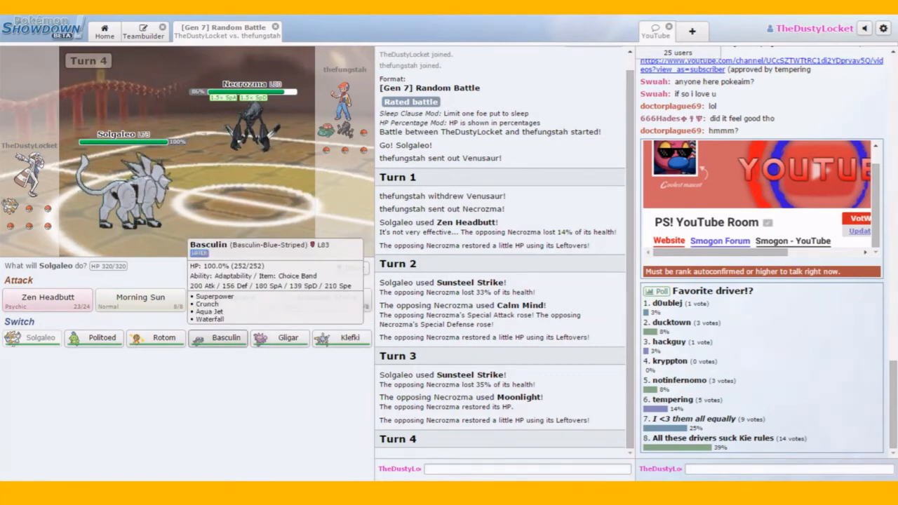
left_click(226, 339)
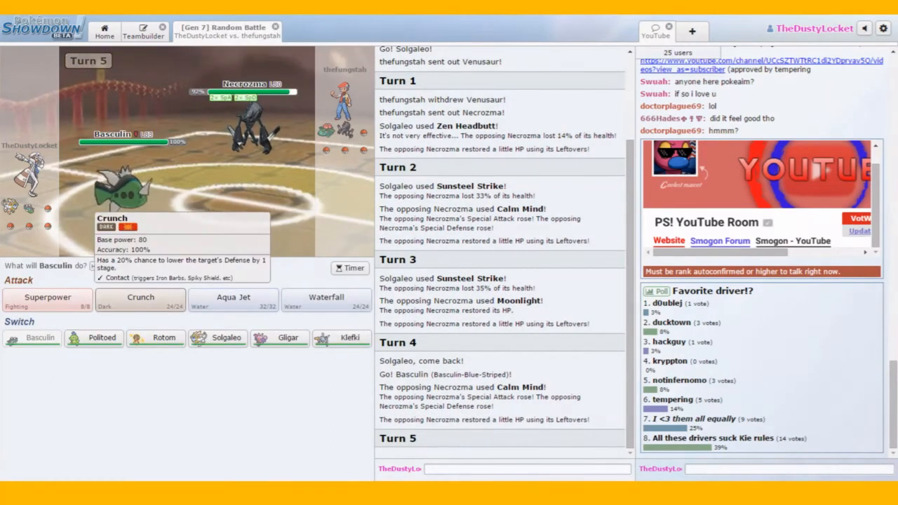
Step: Attack Necrozma with Basculin's Crunch, then send Solgaleo back in after Basculin faints
left_click(140, 300)
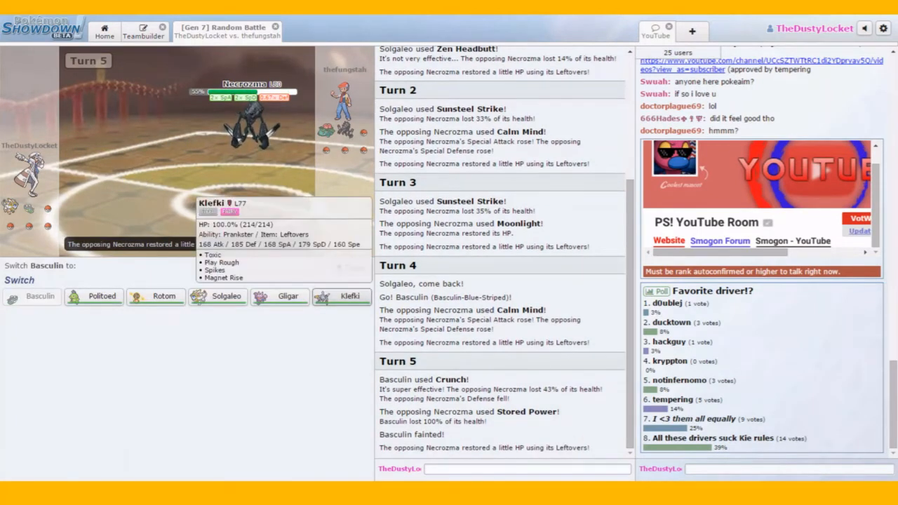
left_click(226, 296)
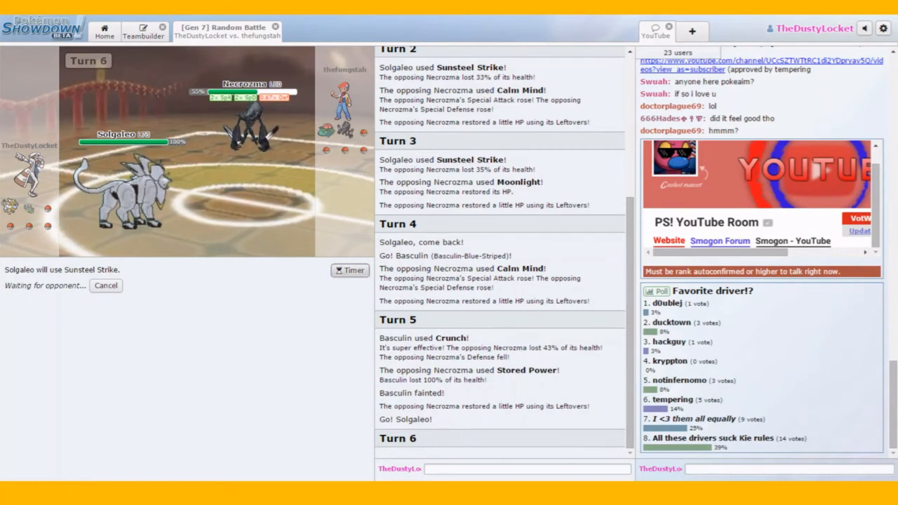
Step: Turn on the battle timer, Sunsteel Strike Necrozma, then switch Solgaleo out for Klefki
left_click(349, 270)
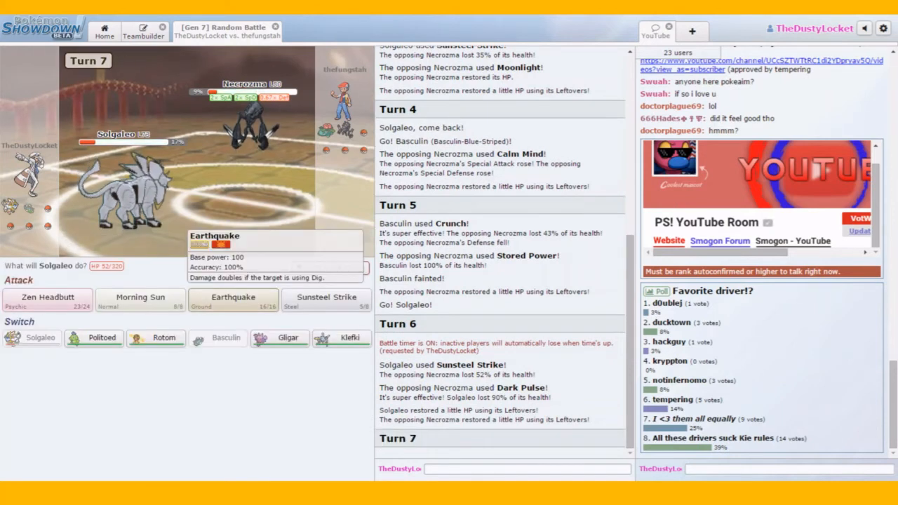
mouse_move(326, 299)
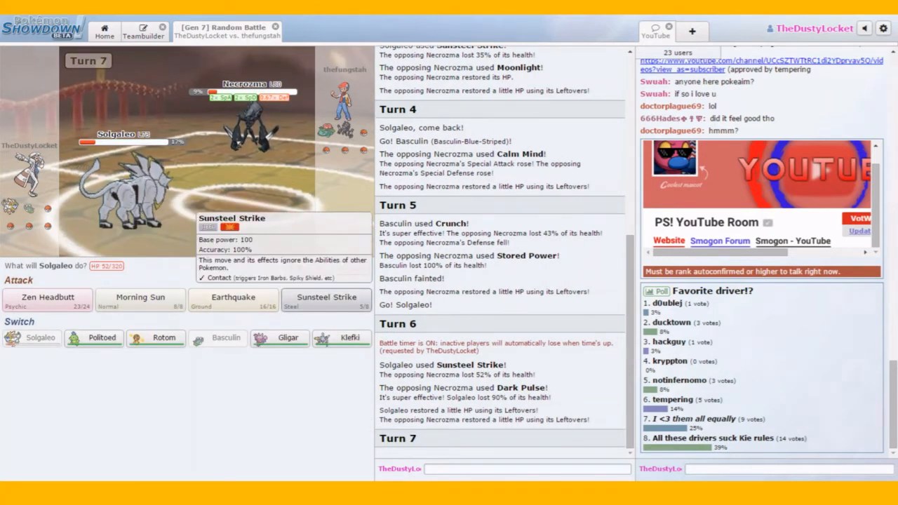
left_click(326, 301)
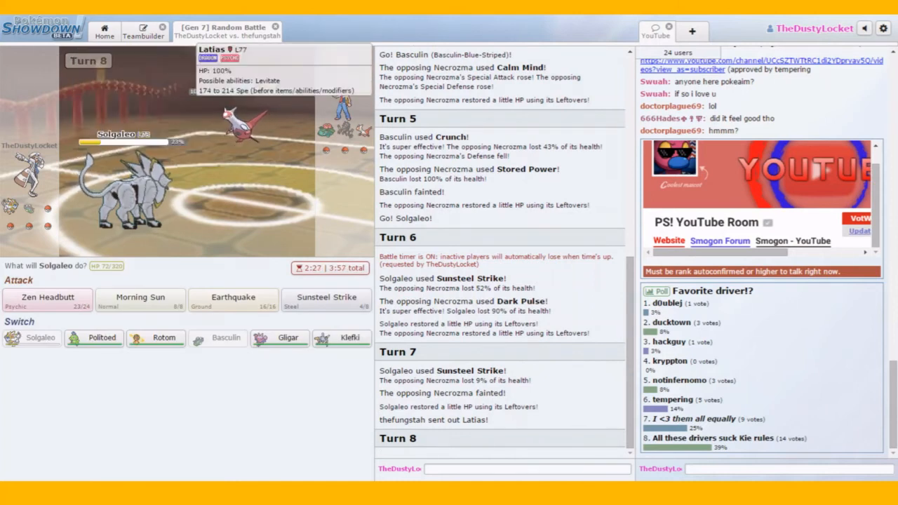
mouse_move(140, 301)
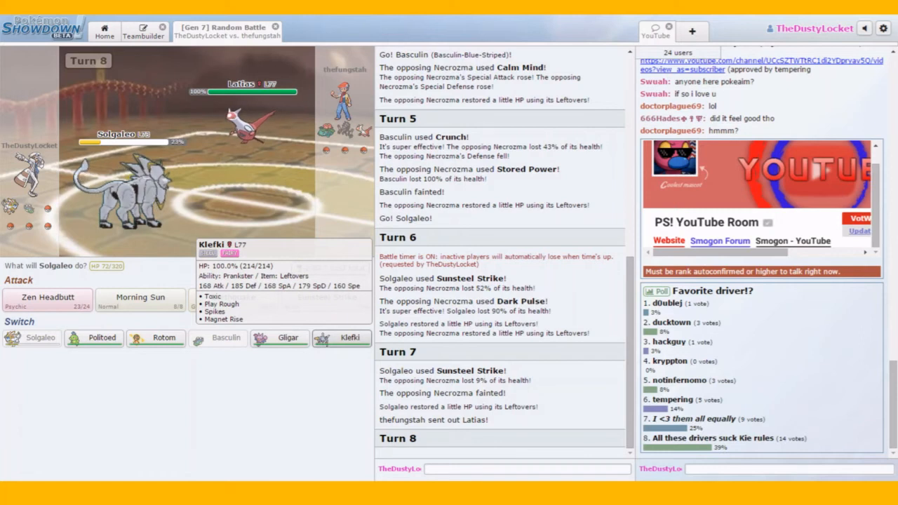
left_click(343, 339)
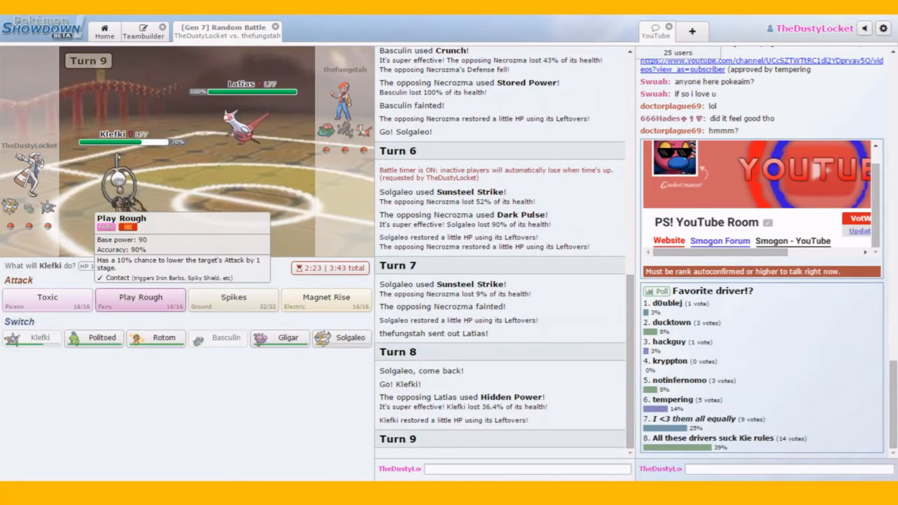
Step: Hit Venusaur with Klefki's Play Rough, then lay Spikes on the opponent's side
left_click(140, 297)
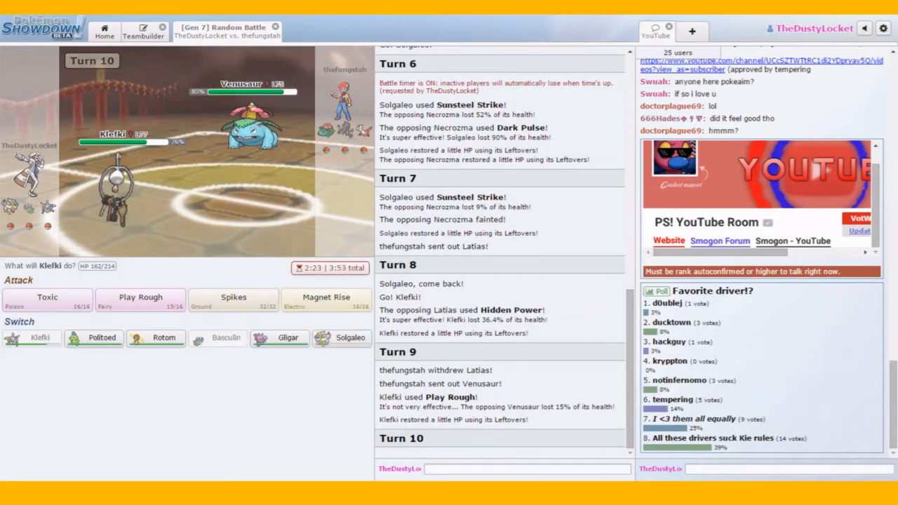
left_click(233, 300)
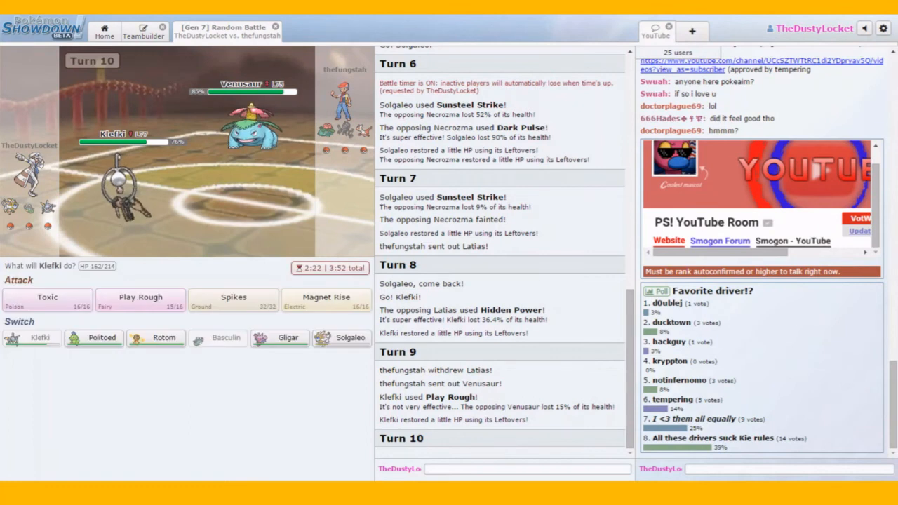
mouse_move(234, 297)
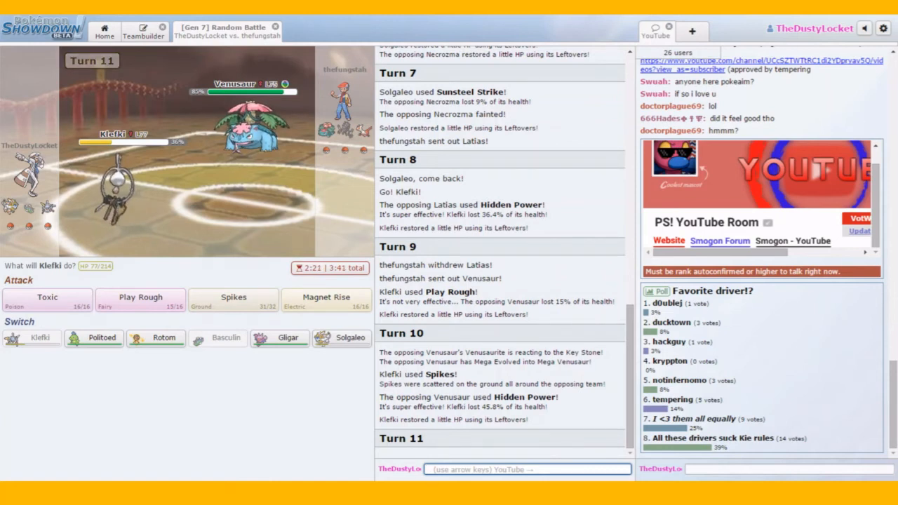
mouse_move(234, 301)
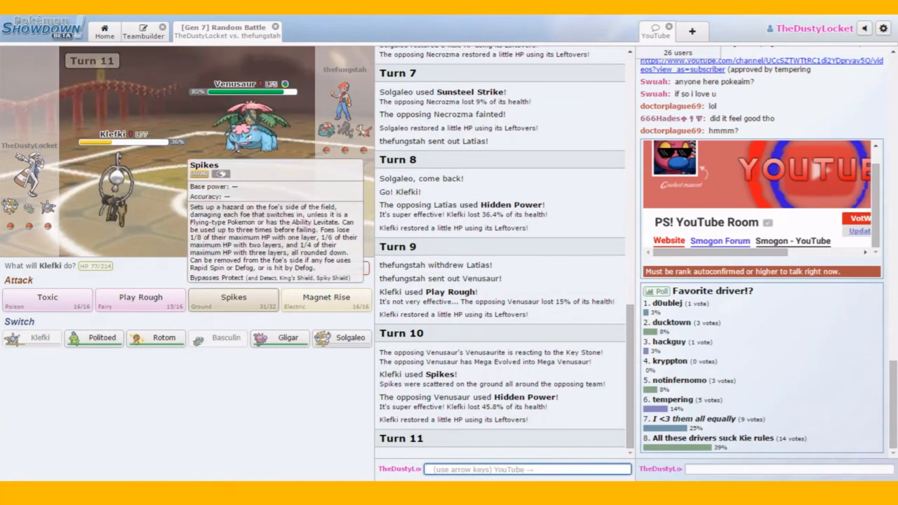
mouse_move(164, 338)
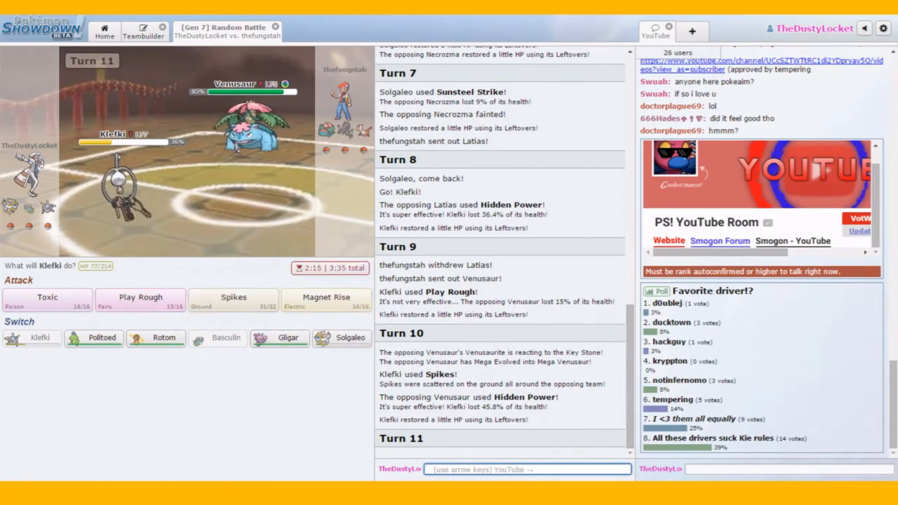
mouse_move(234, 299)
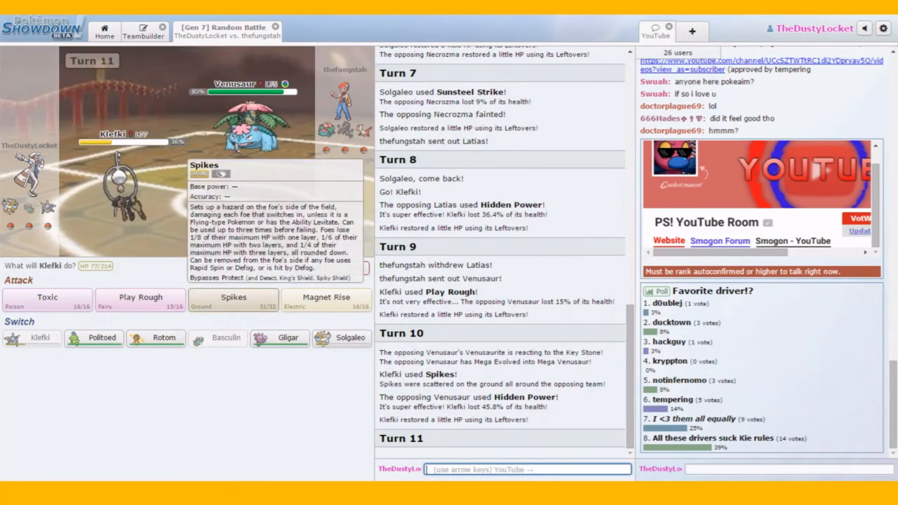
Step: Lay a second layer of Spikes, then send Rotom out after Klefki faints
left_click(233, 300)
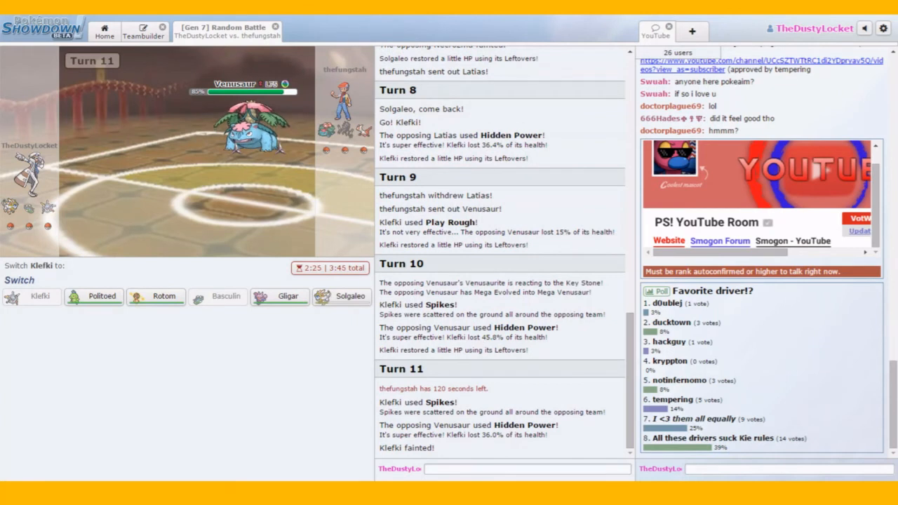
mouse_move(280, 296)
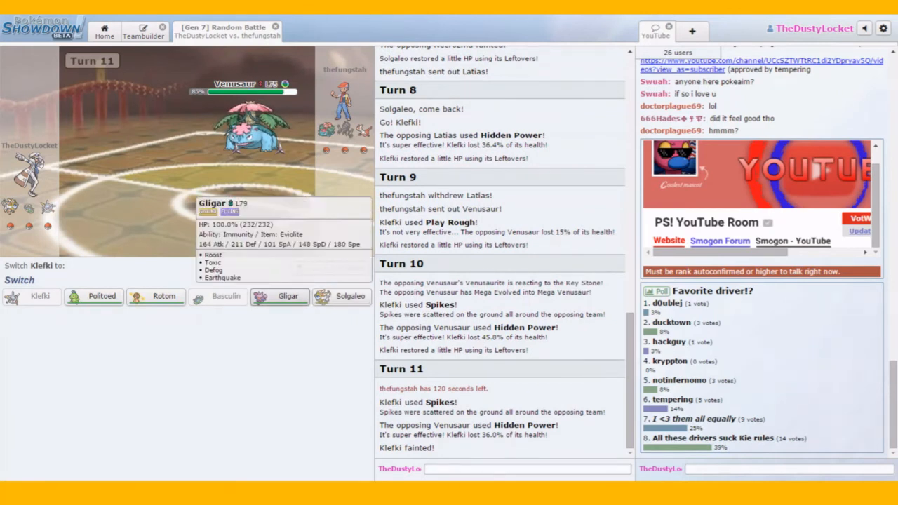
mouse_move(101, 296)
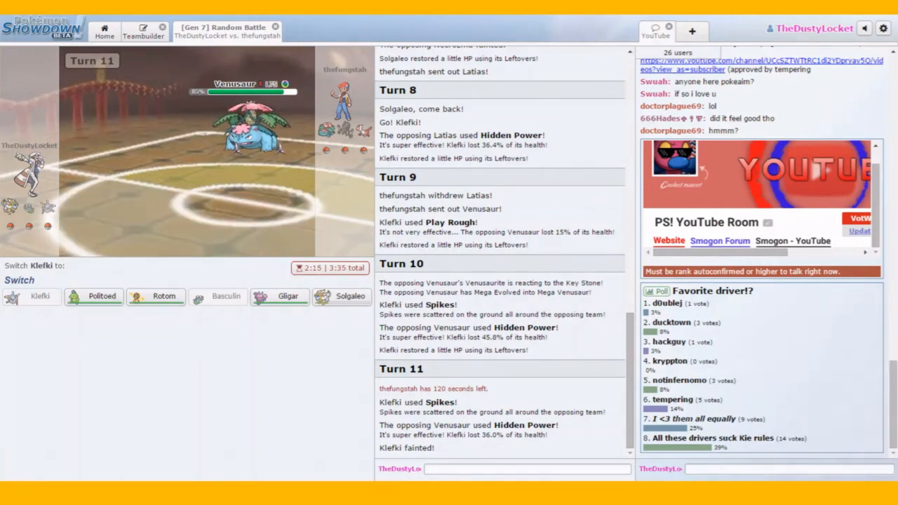
mouse_move(163, 296)
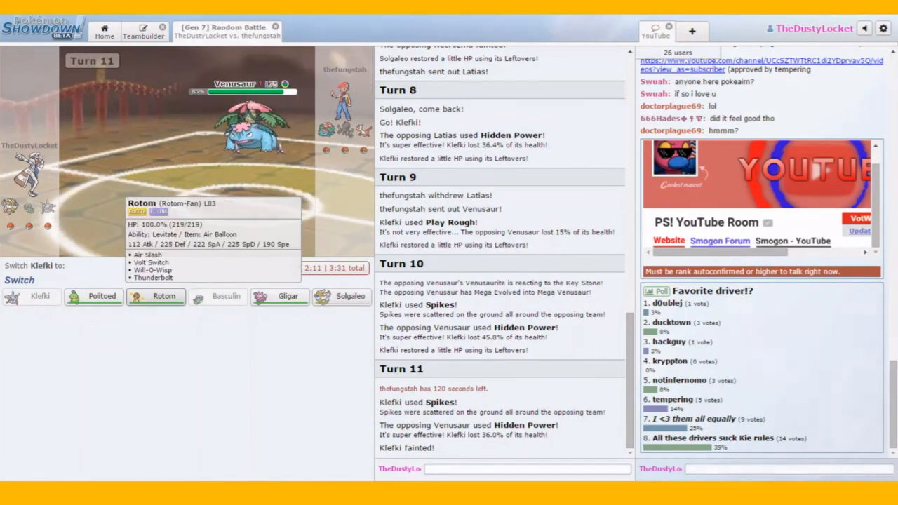
left_click(163, 296)
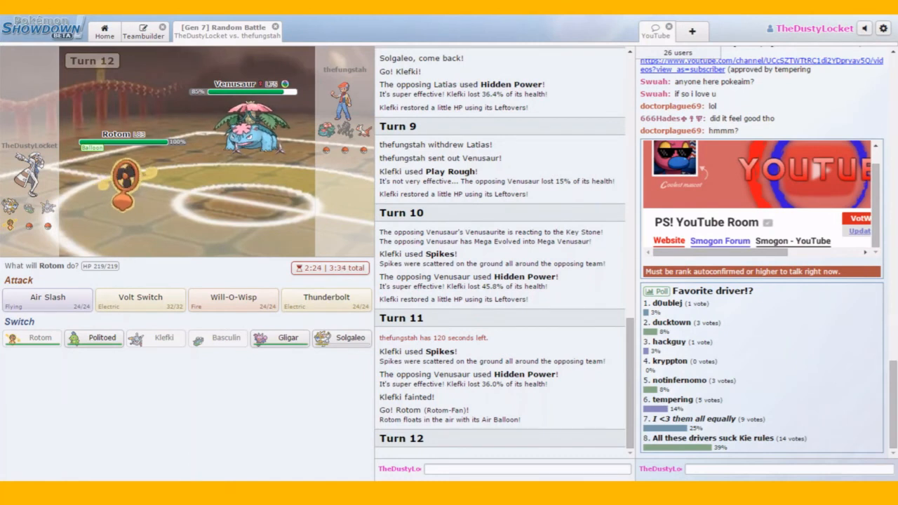
mouse_move(126, 179)
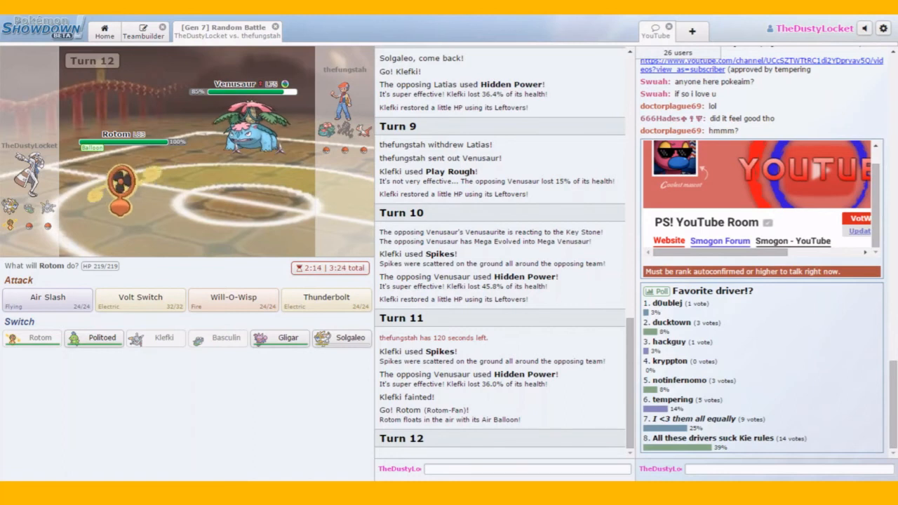
Step: Attack Mega Venusaur with Rotom-Fan's Air Slash
left_click(47, 297)
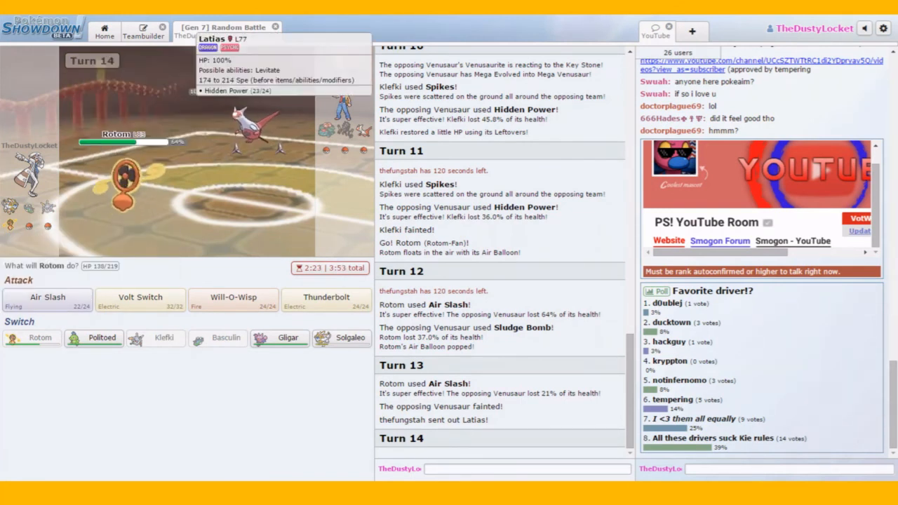
mouse_move(47, 298)
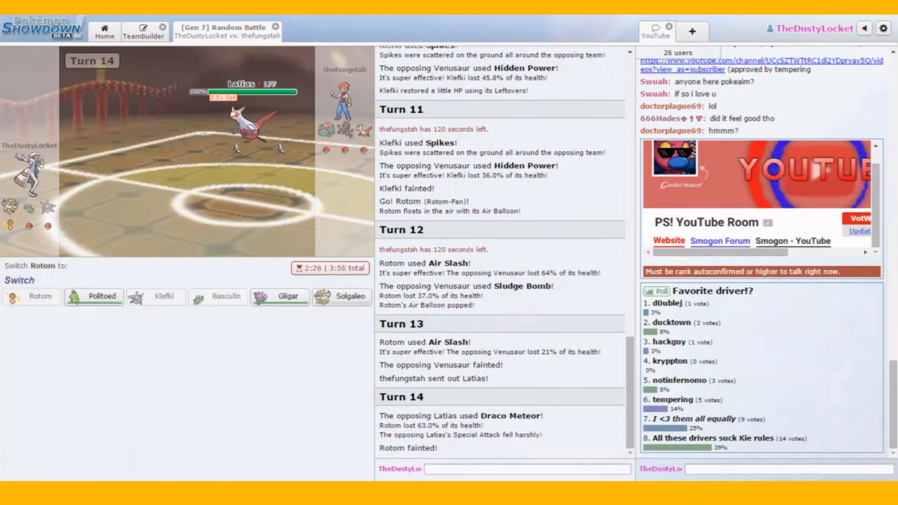
Step: Bring Solgaleo in for fainted Rotom, heal with Morning Sun, then choose Zen Headbutt
left_click(343, 296)
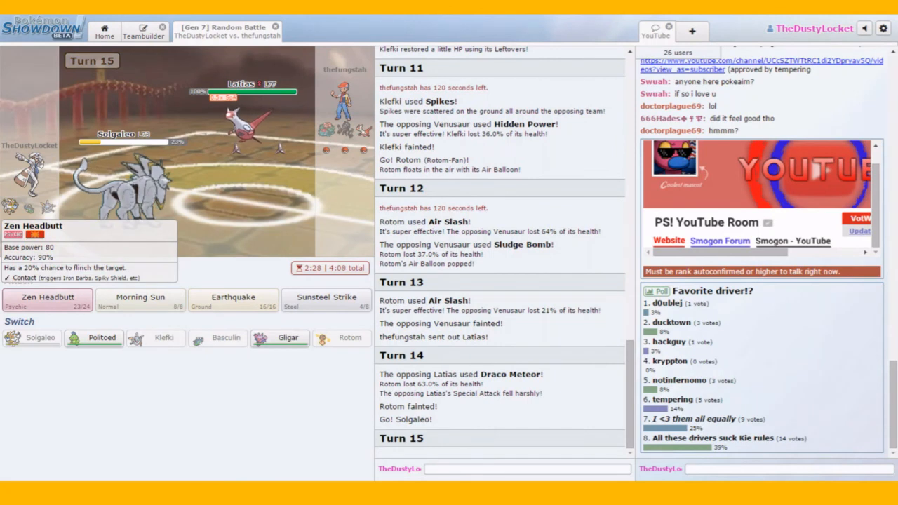
left_click(48, 299)
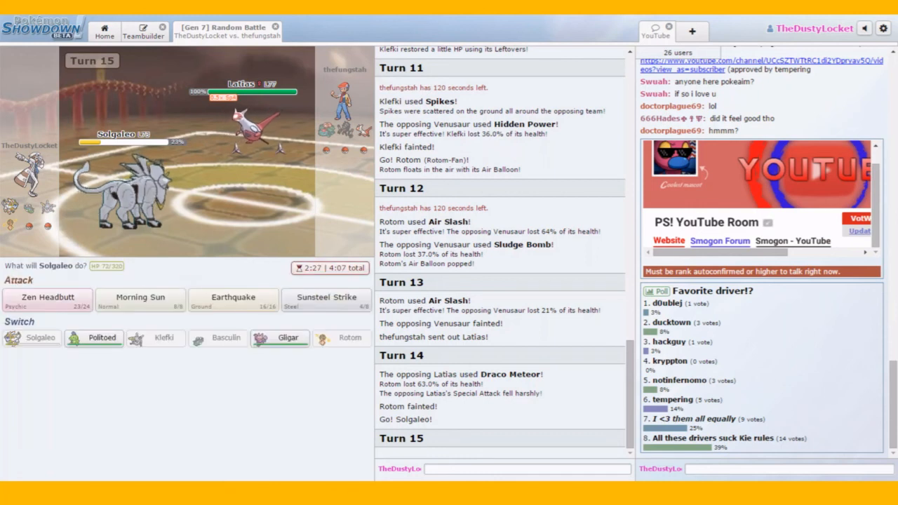
left_click(140, 301)
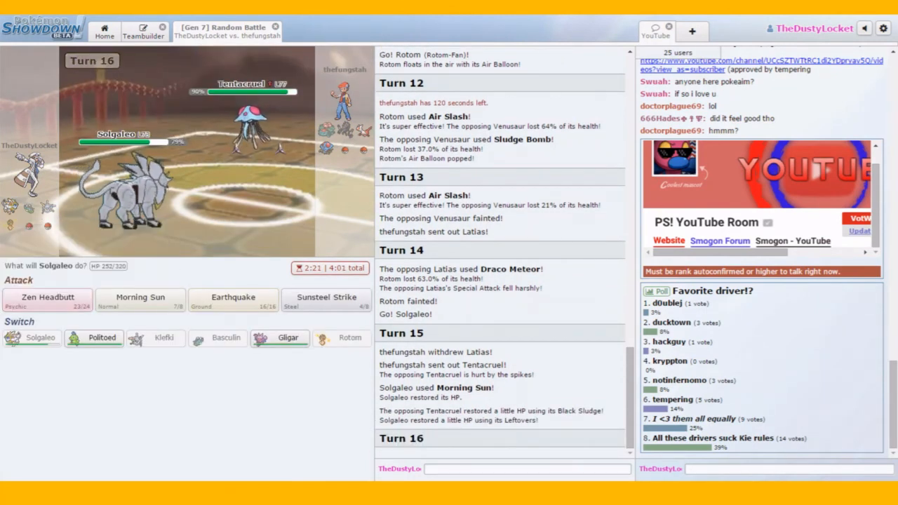
left_click(46, 301)
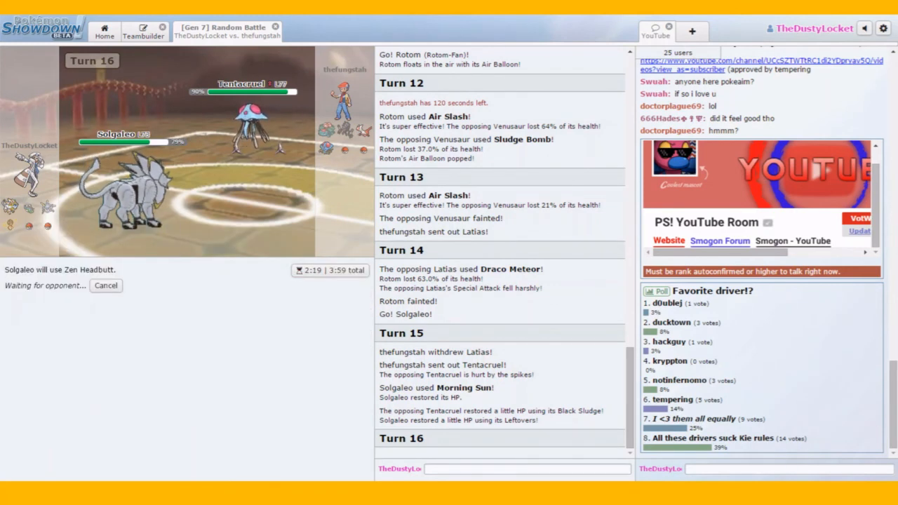